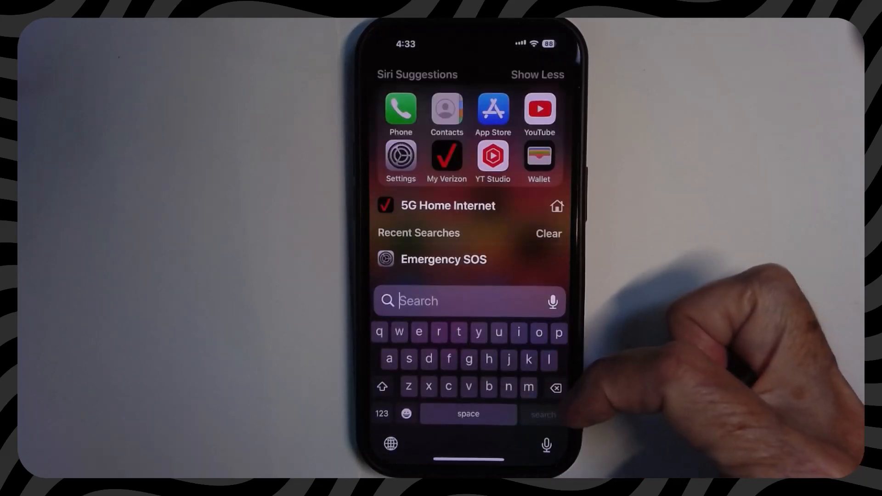
type("co")
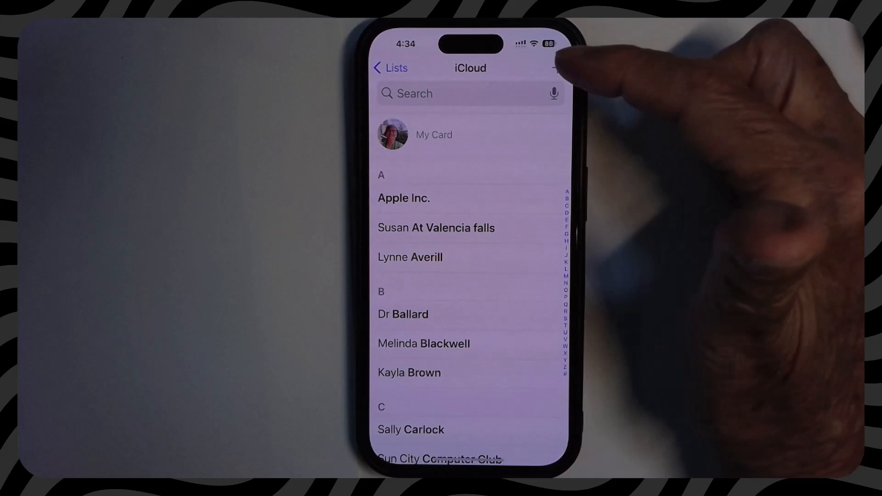
left_click(555, 68)
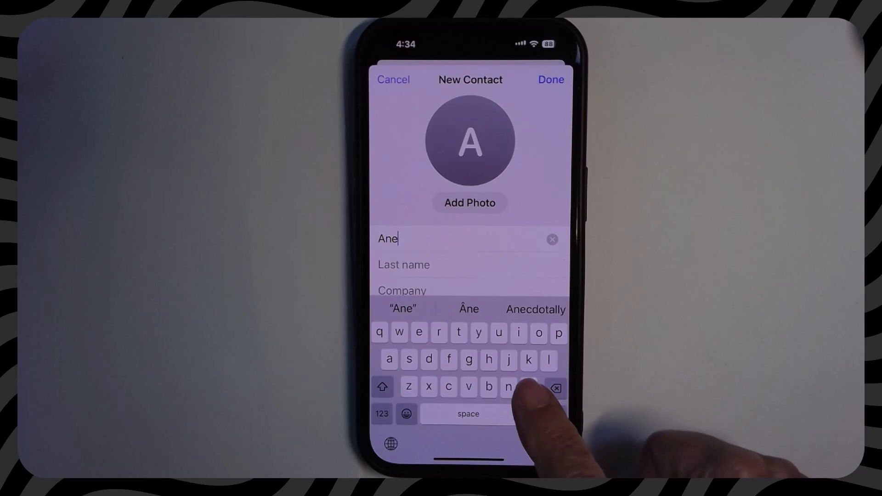
type("marie")
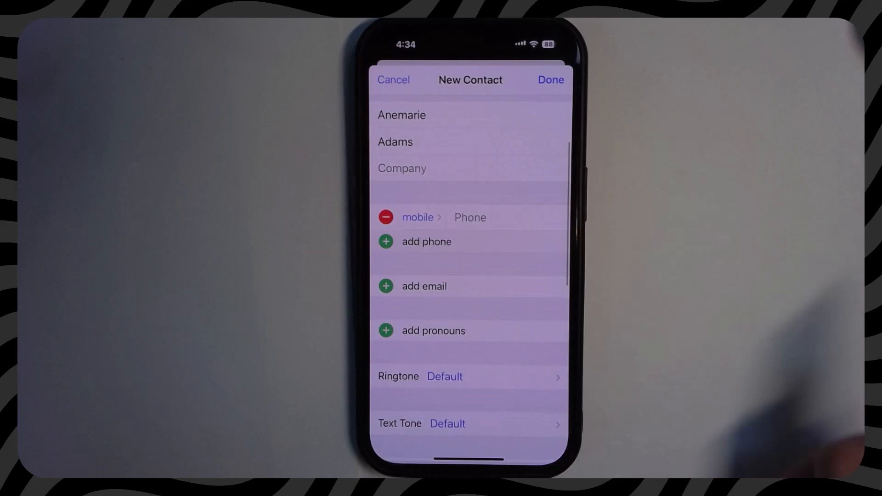
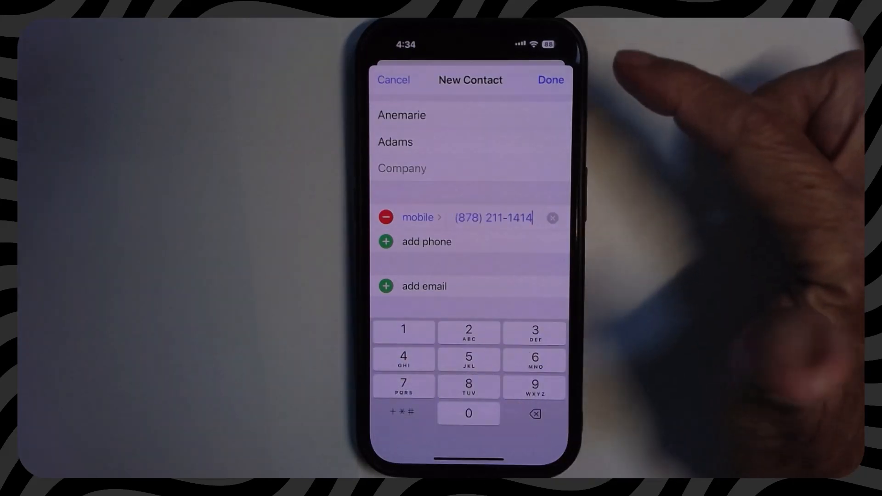
left_click(551, 80)
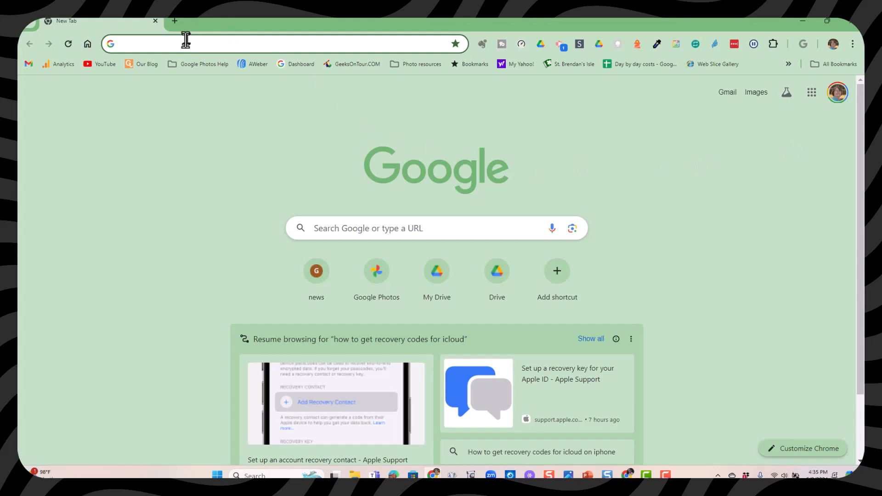
Go to icloud.com and sign in with the Apple ID password and verification code
left_click(183, 43)
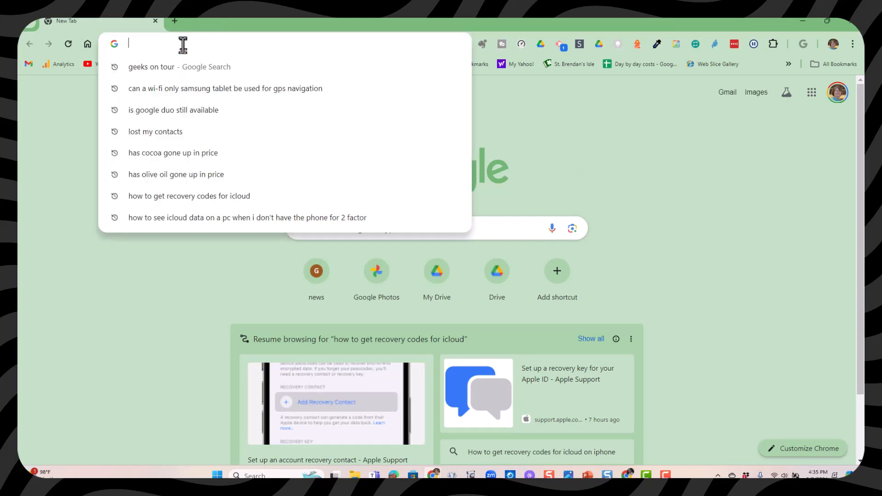
type("icloud.com")
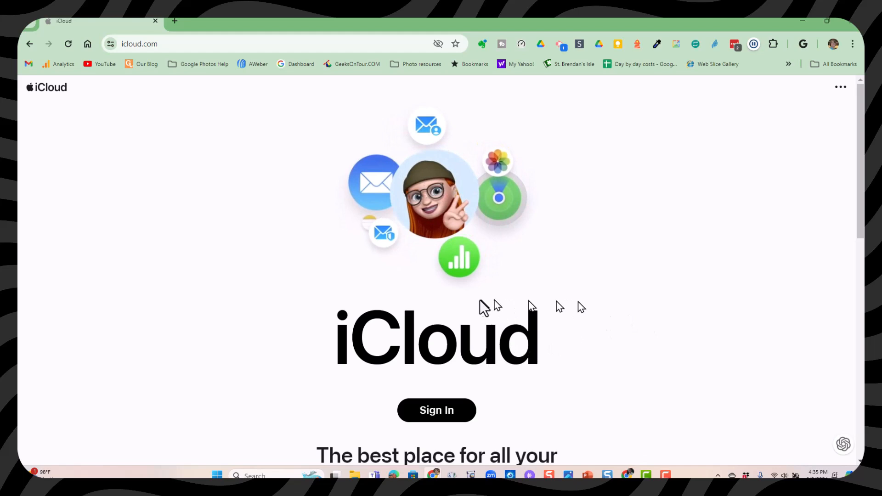
left_click(436, 410)
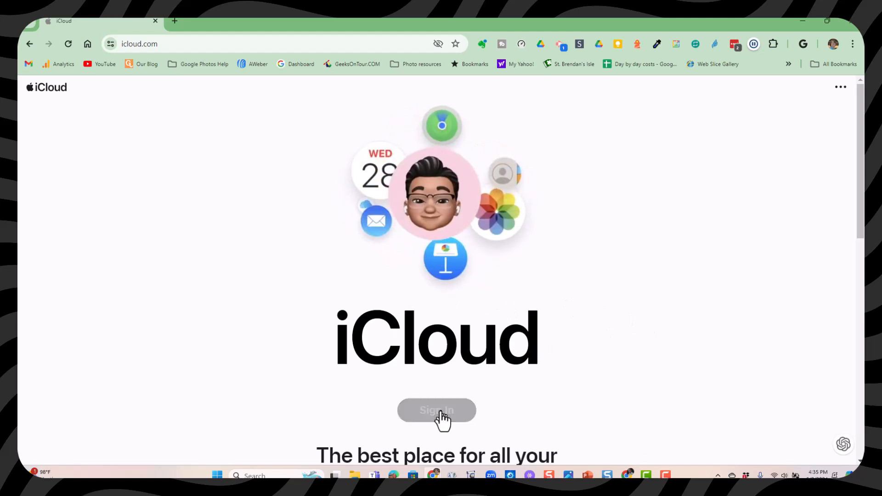
left_click(436, 410)
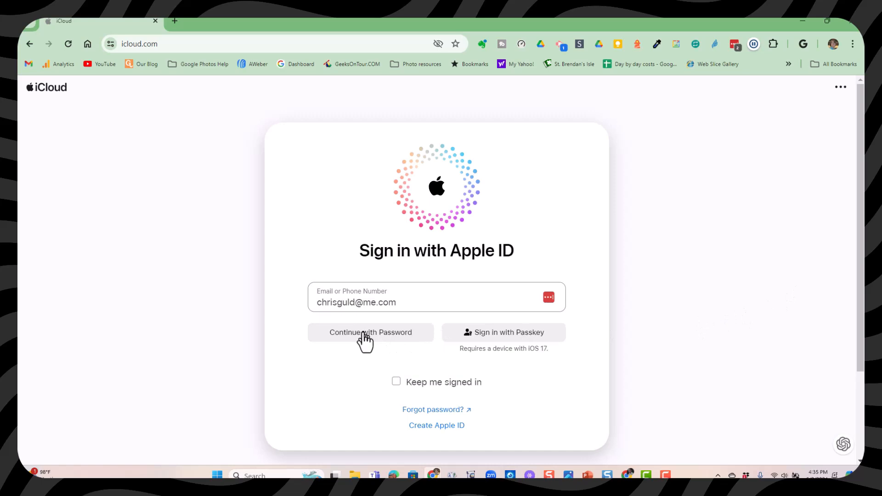
left_click(371, 332)
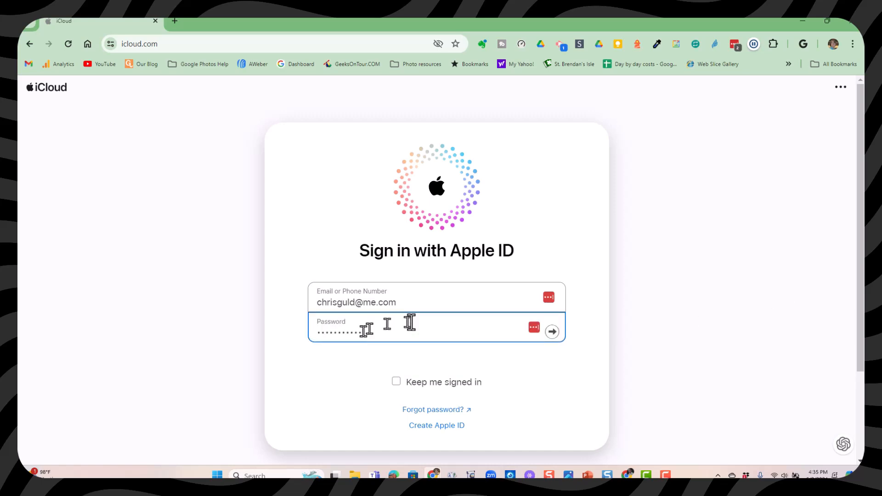
left_click(553, 331)
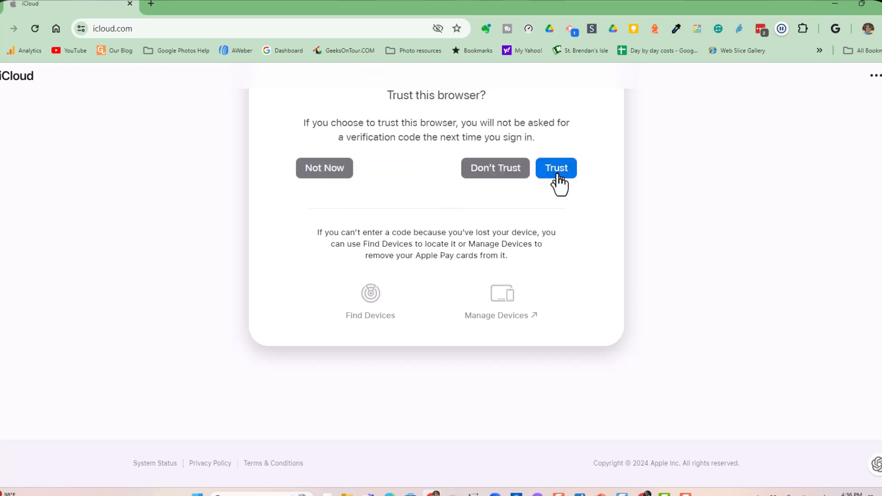
mouse_move(598, 157)
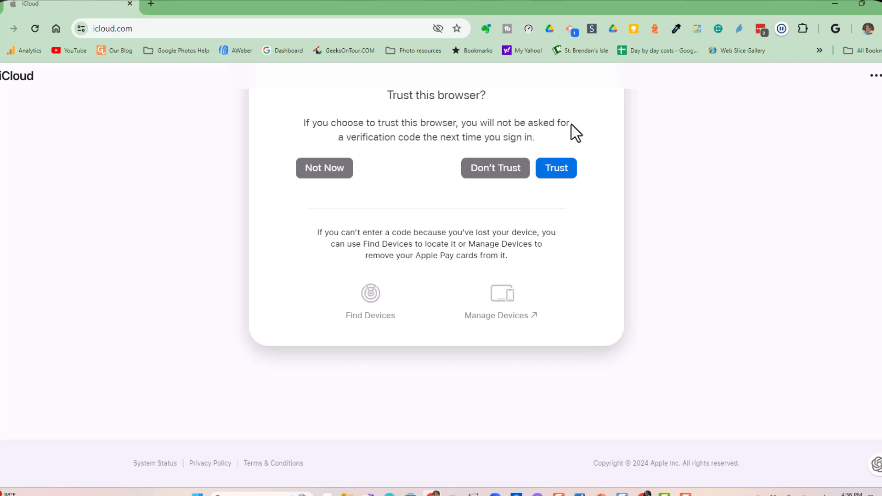
mouse_move(569, 140)
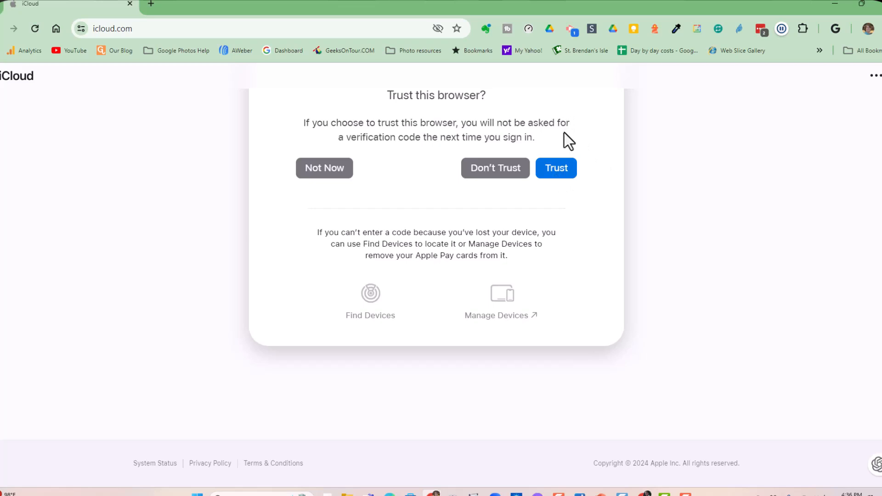
mouse_move(558, 181)
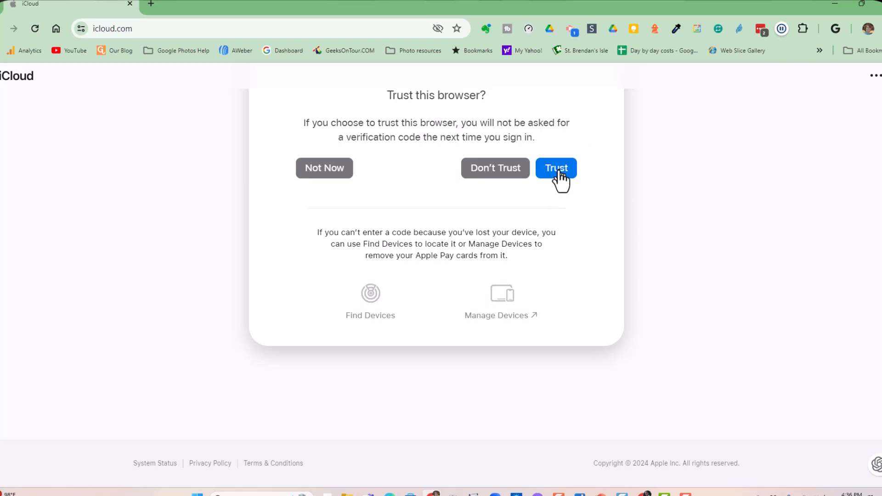
Trust this browser, then open the Contacts app from the iCloud home page
left_click(556, 167)
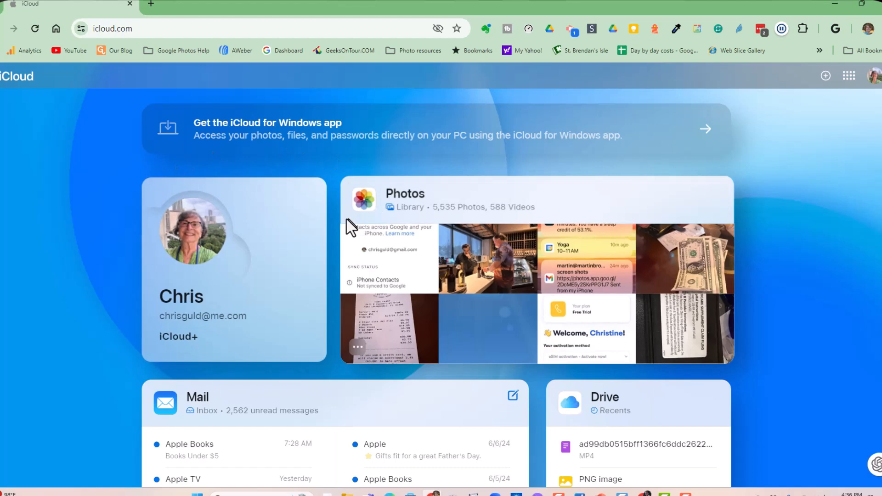
scroll("down", 3)
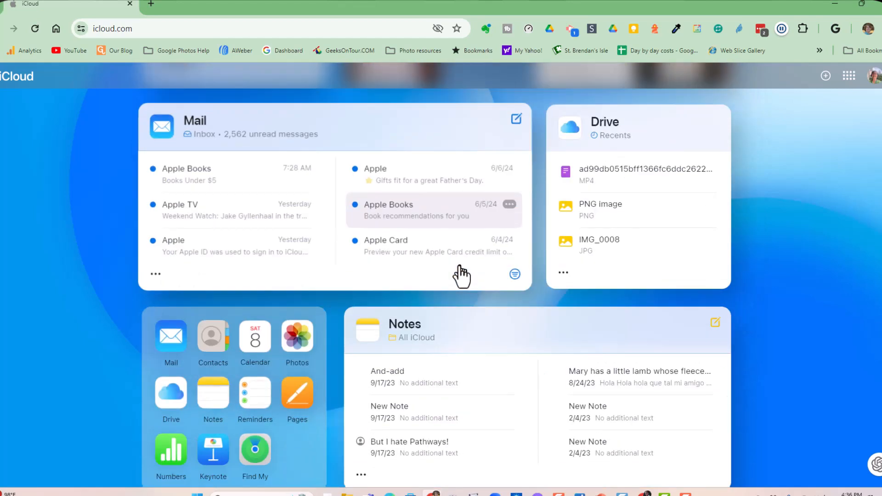
scroll("down", 3)
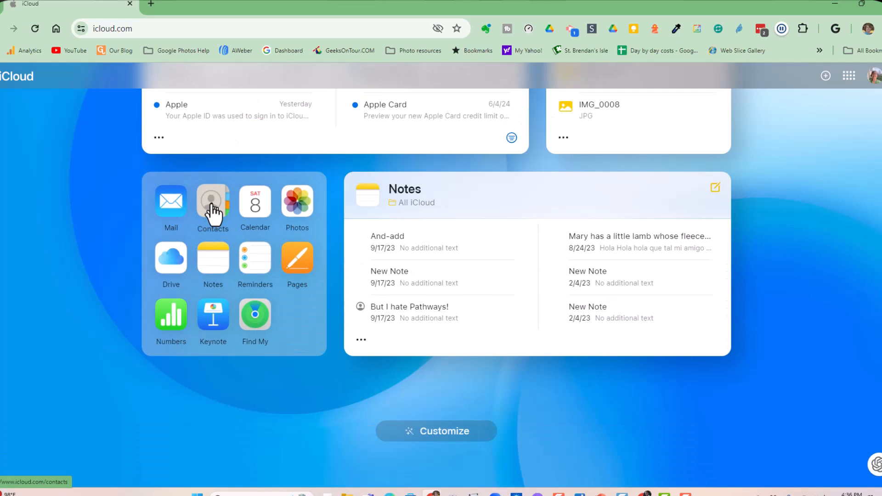
left_click(213, 203)
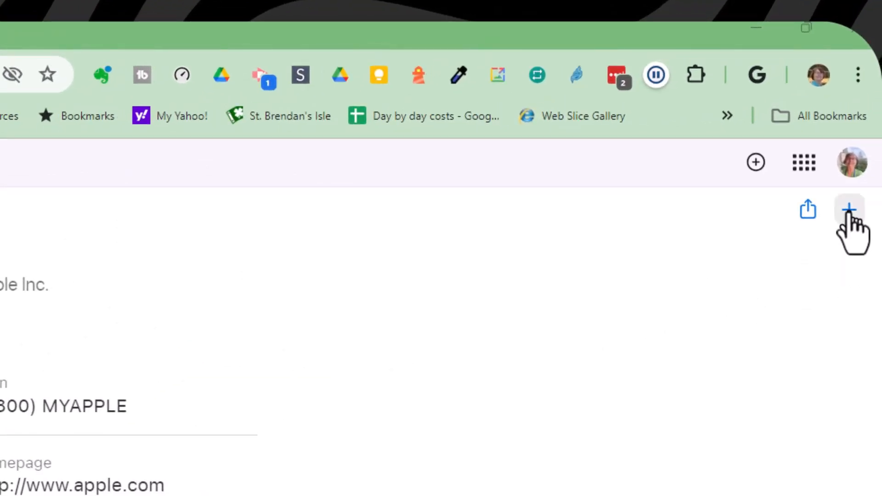
left_click(848, 210)
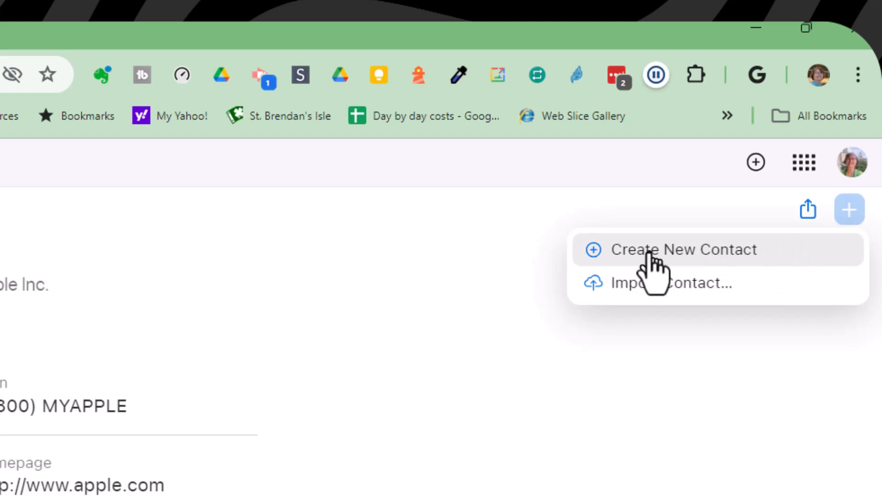
left_click(683, 249)
type("d")
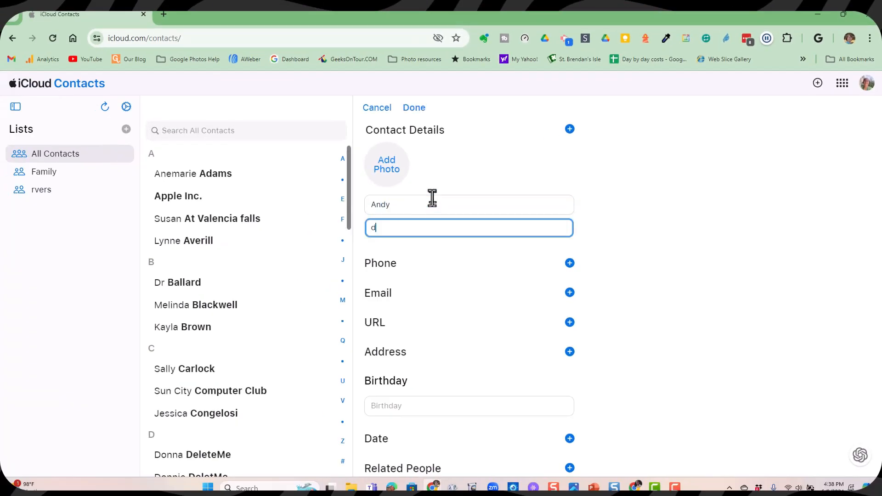
type("Adams")
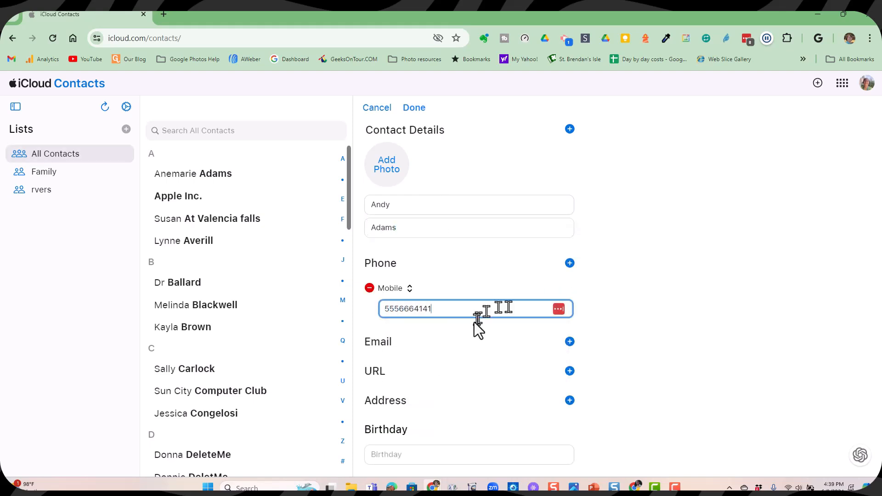
left_click(414, 108)
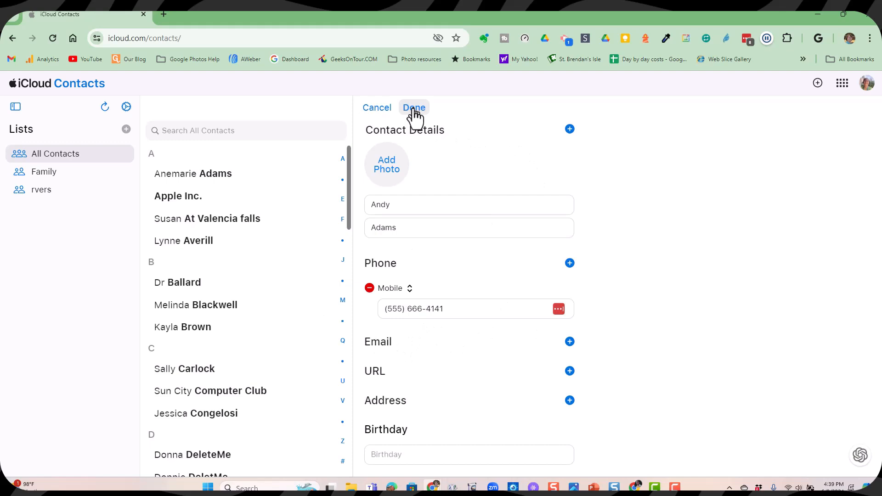
left_click(414, 108)
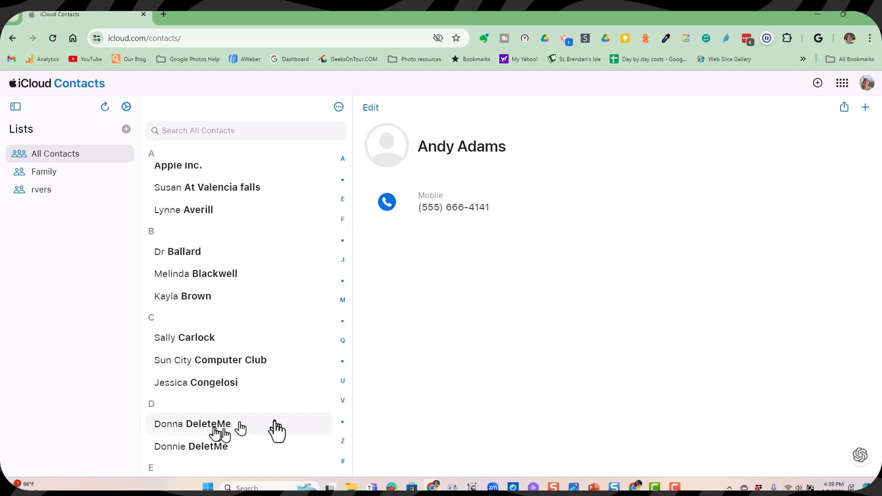
Select Donna DeleteMe and Donnie DeletMe together in the contact list
left_click(178, 166)
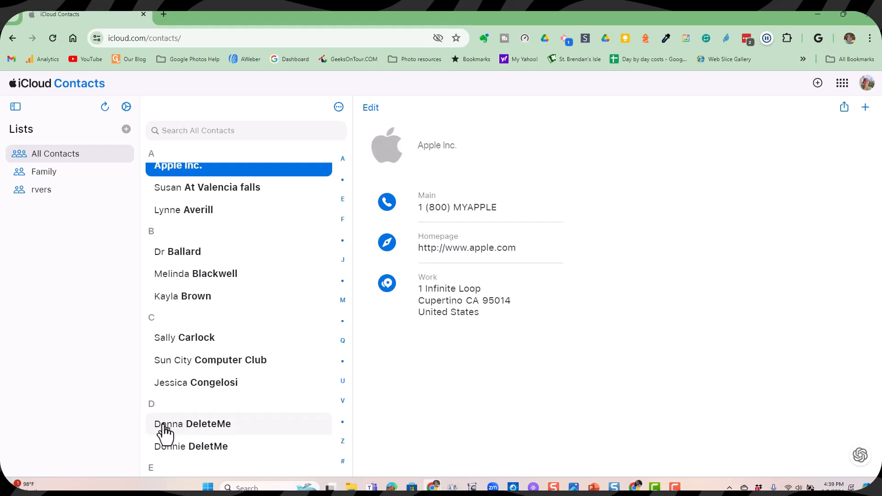
left_click(192, 424)
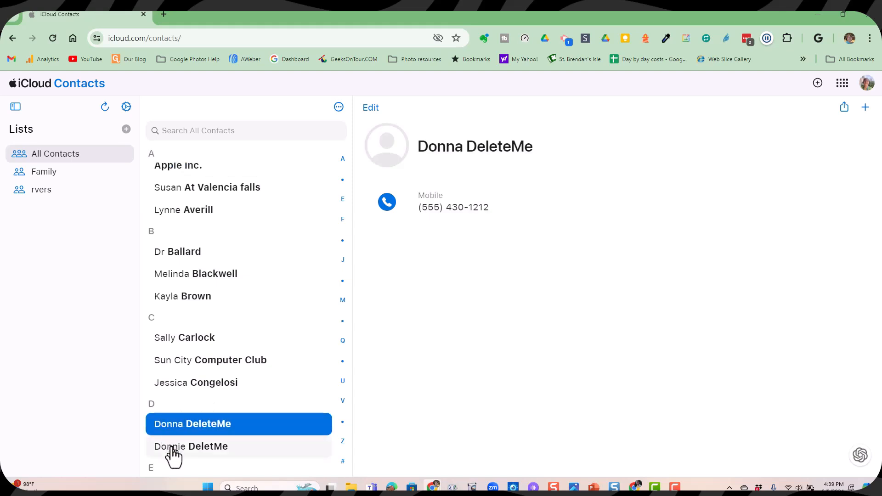
left_click(191, 447)
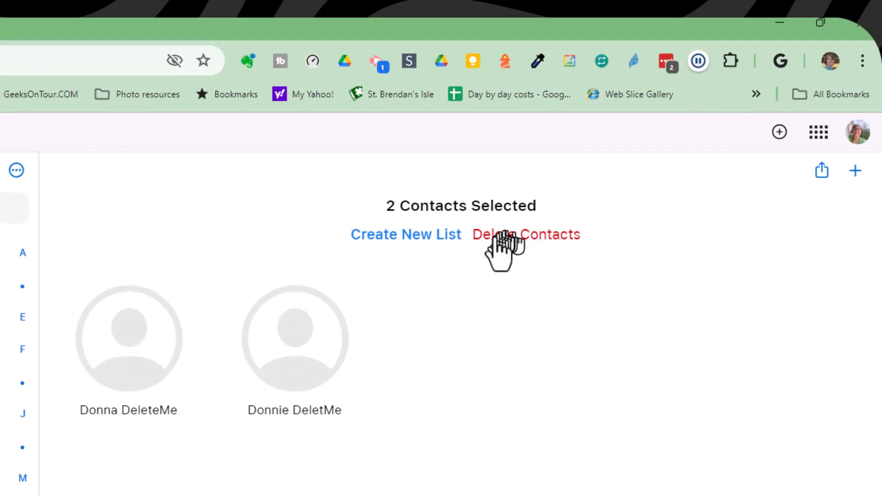
Delete both DeleteMe contacts and scroll the list to confirm they're gone
left_click(526, 234)
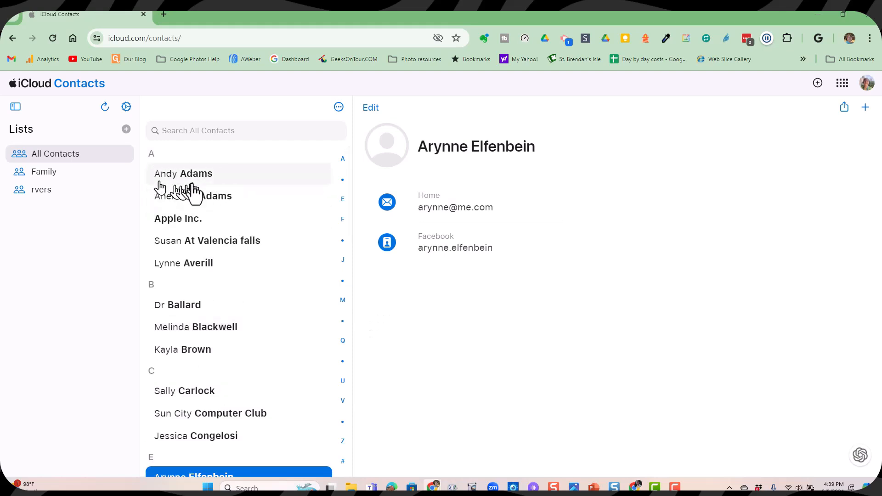
scroll("down", 3)
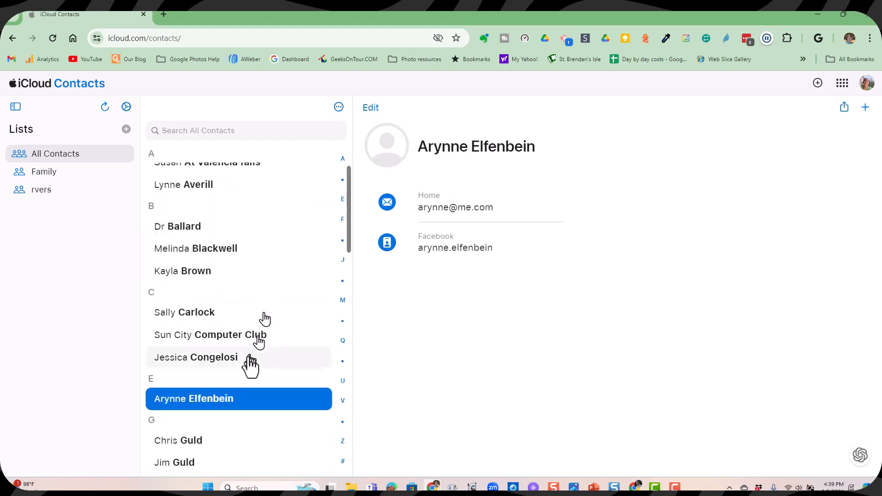
mouse_move(249, 271)
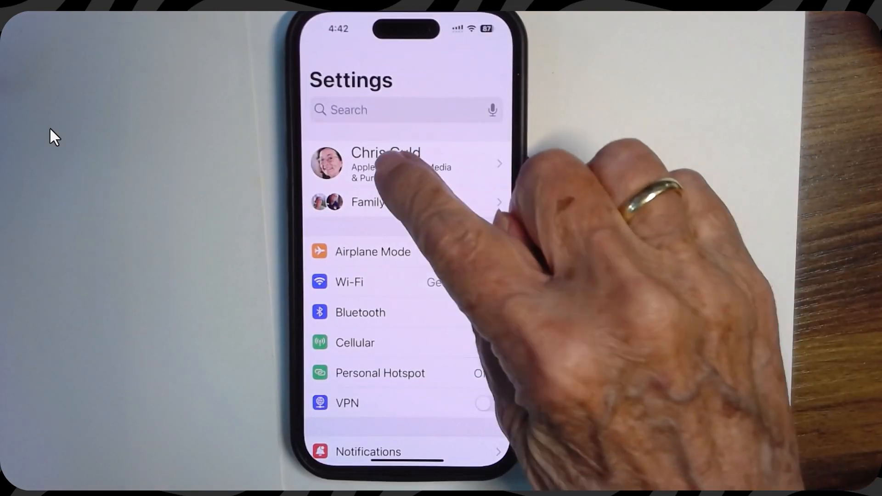
left_click(386, 164)
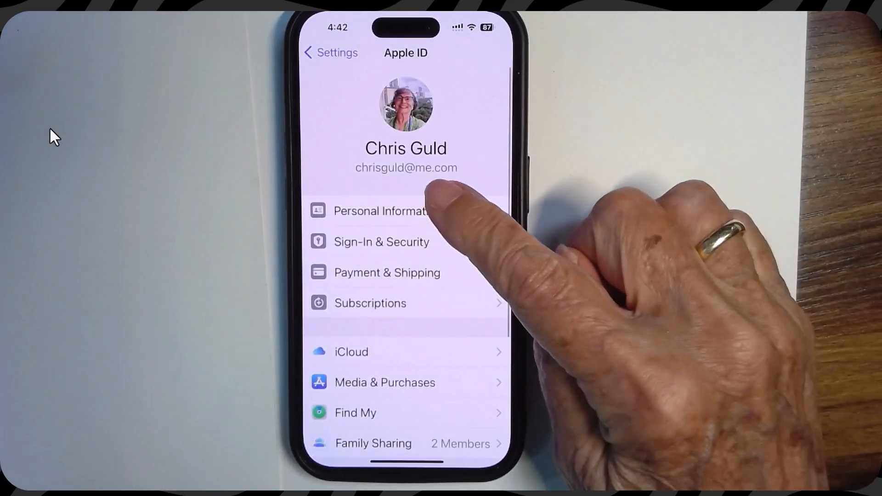
left_click(352, 352)
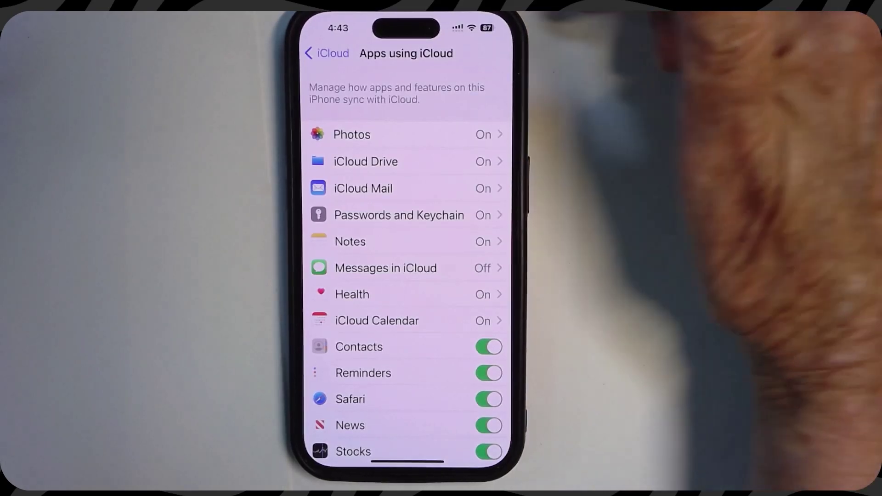
left_click(324, 54)
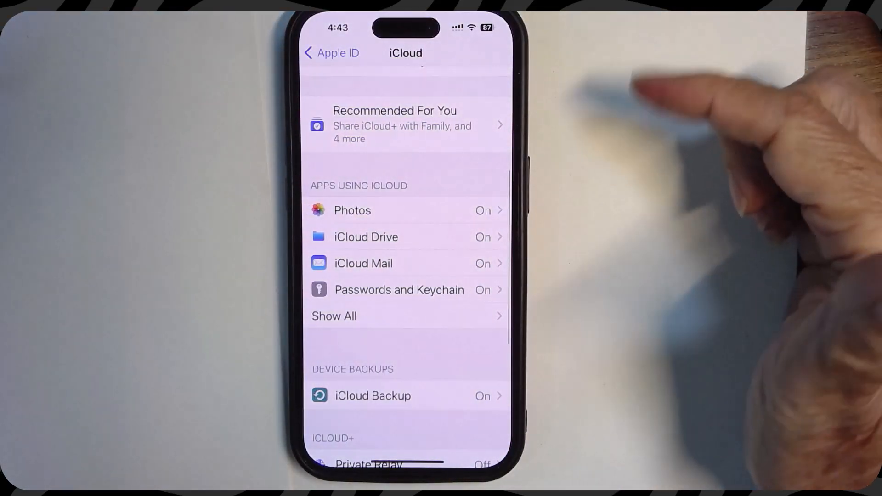
left_click(331, 53)
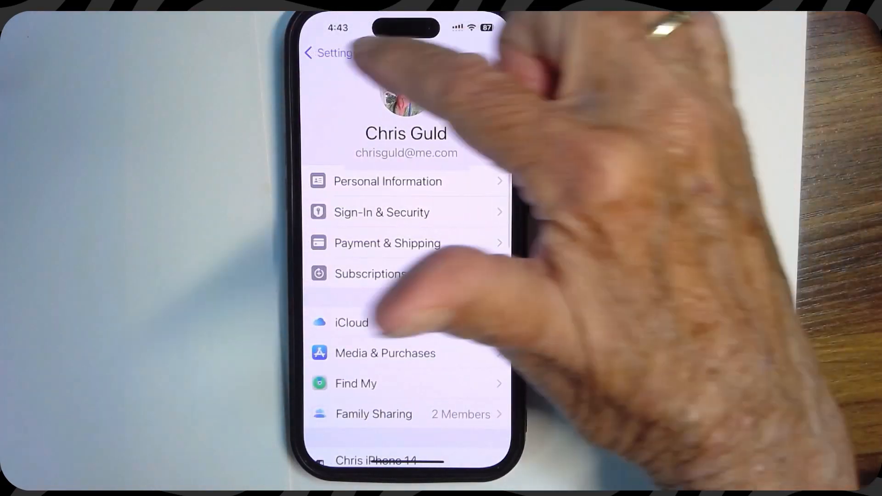
left_click(330, 53)
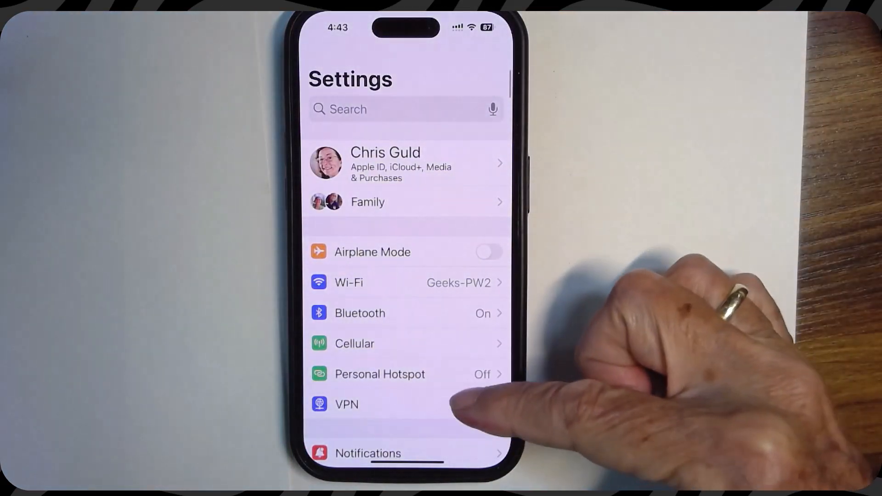
scroll("down", 3)
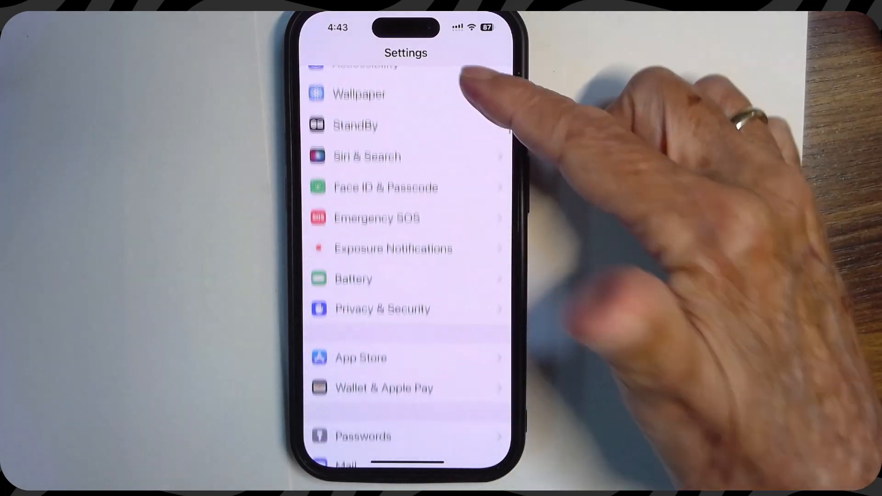
Review iPhone Contacts accounts: iCloud, Gmail syncing Contacts, and Subscribed Calendars
left_click(361, 156)
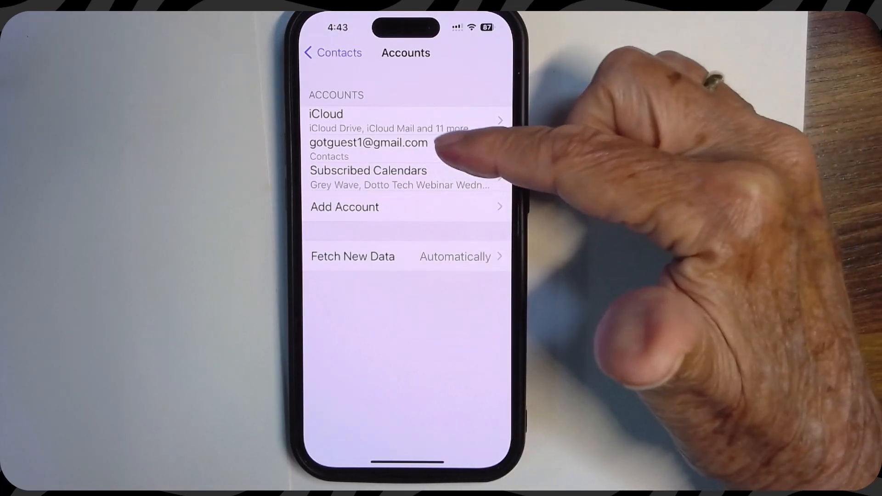
left_click(368, 142)
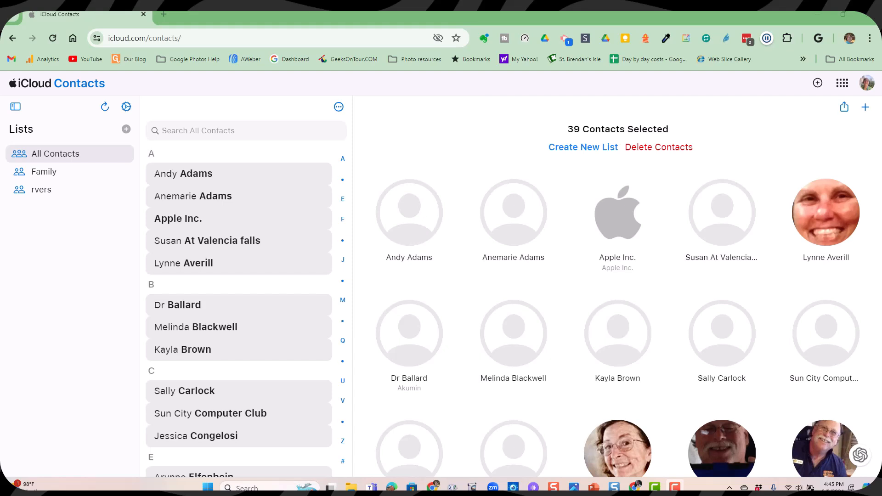
mouse_move(338, 312)
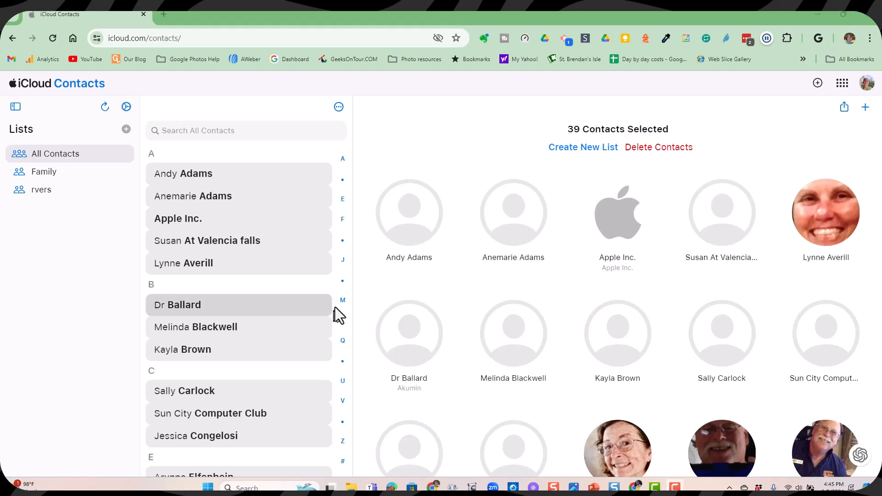
mouse_move(196, 181)
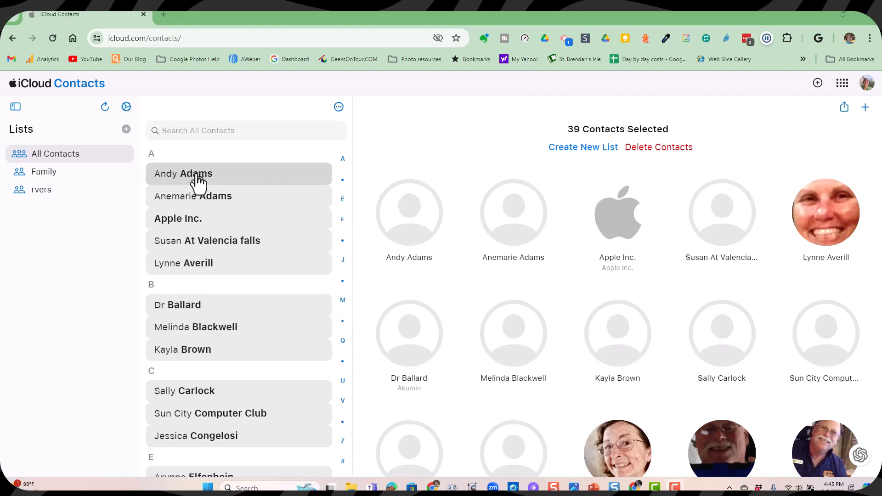
Select all 39 contacts and preview the 3-page printable contact list
left_click(200, 174)
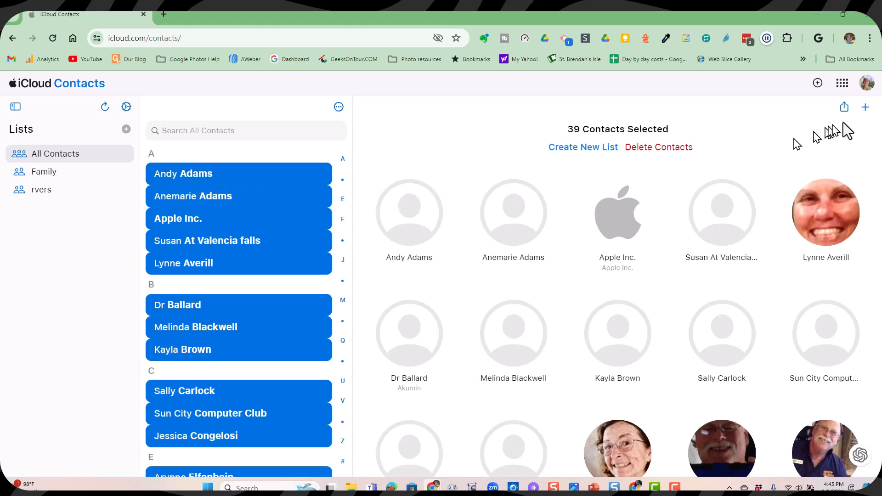
left_click(843, 107)
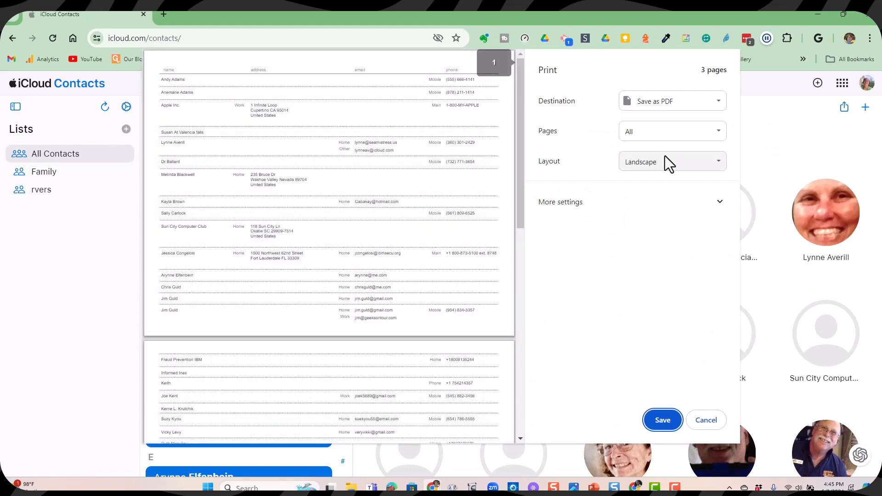
scroll("down", 3)
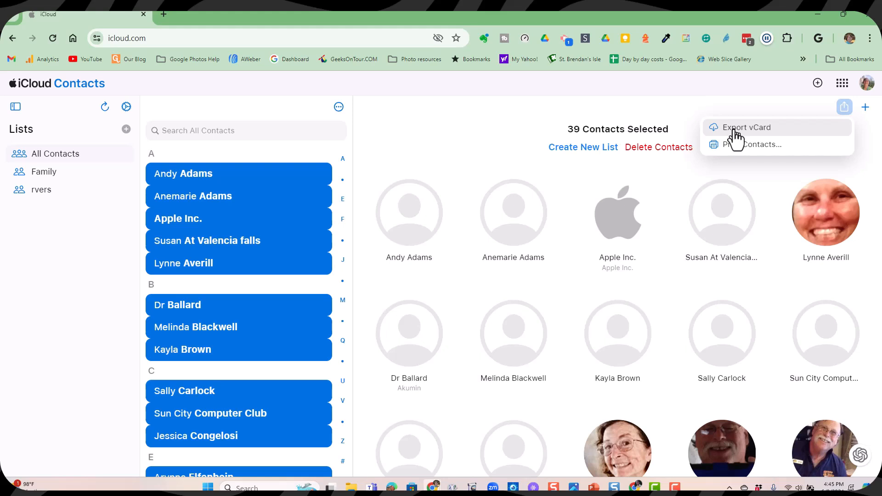
mouse_move(805, 135)
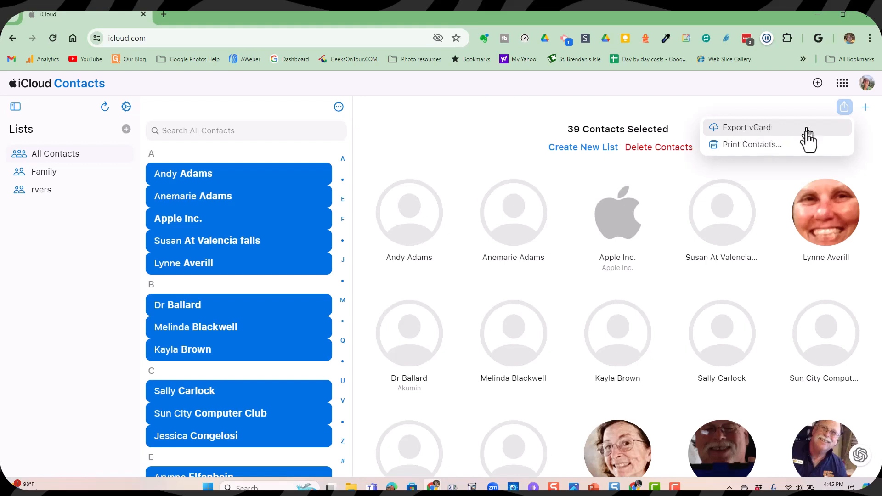
mouse_move(786, 152)
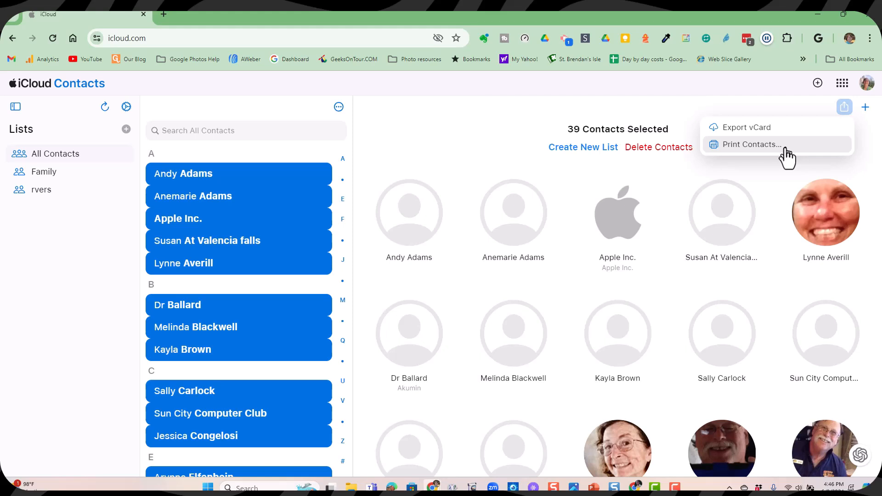
mouse_move(781, 154)
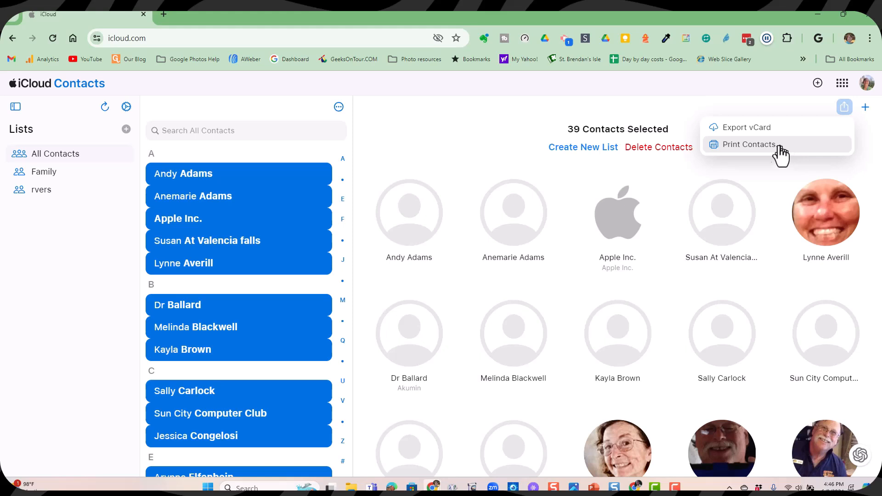
mouse_move(738, 149)
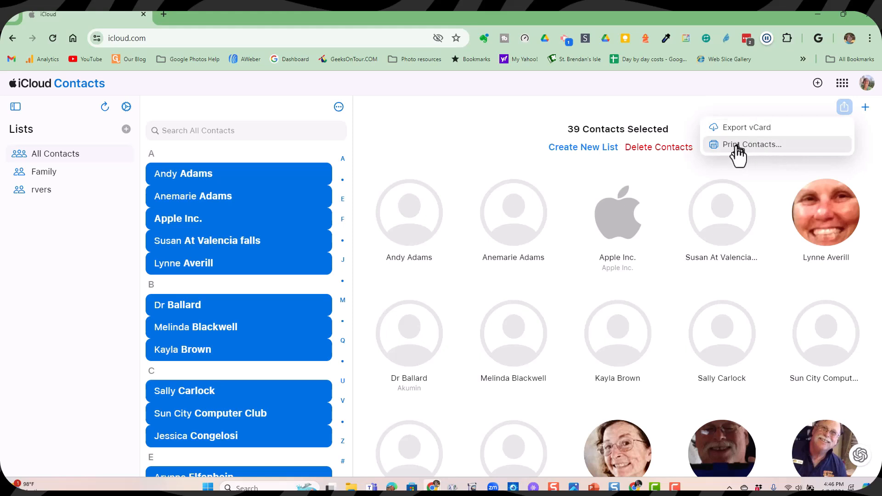